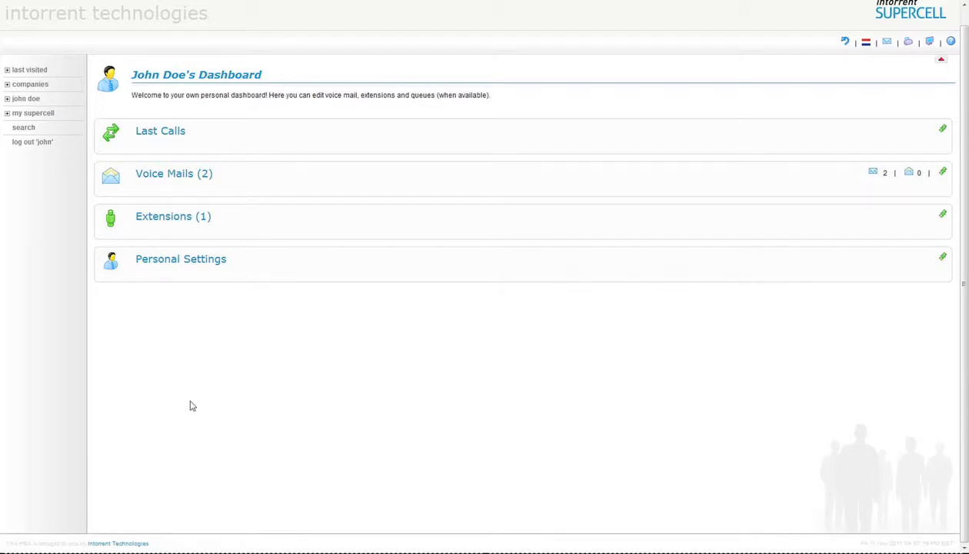
mouse_move(58, 216)
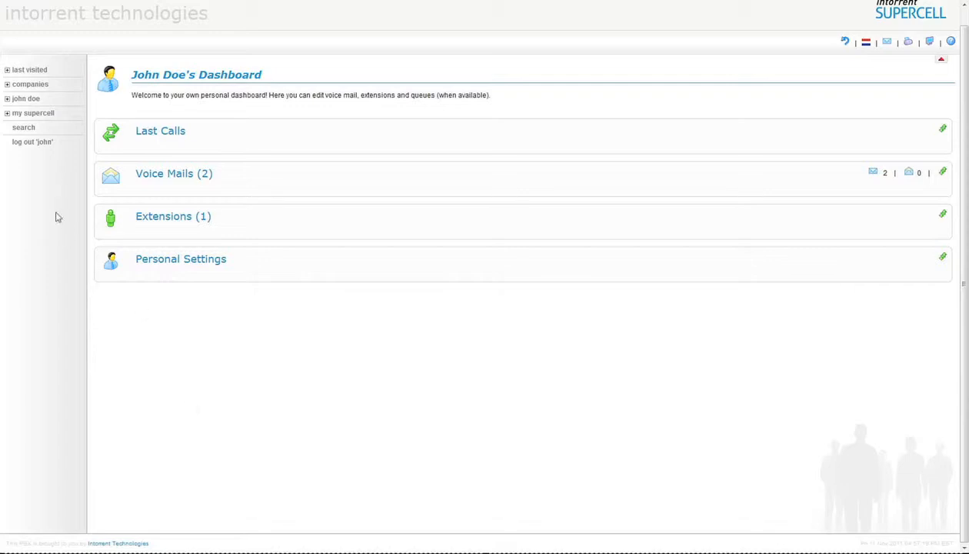
Expand the my supercell section in the left navigation menu.
left_click(7, 113)
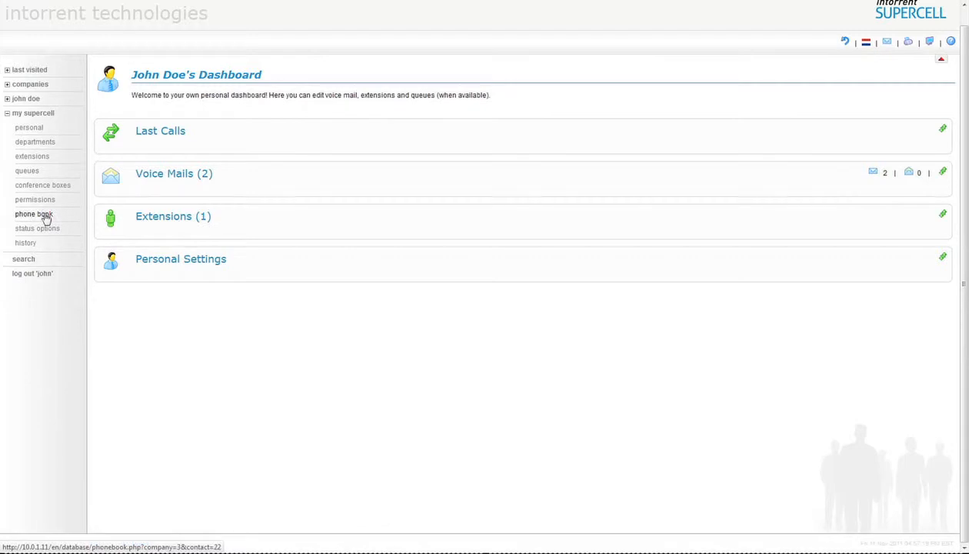
Open the phone book and switch to the empty Personal Contacts list.
left_click(34, 214)
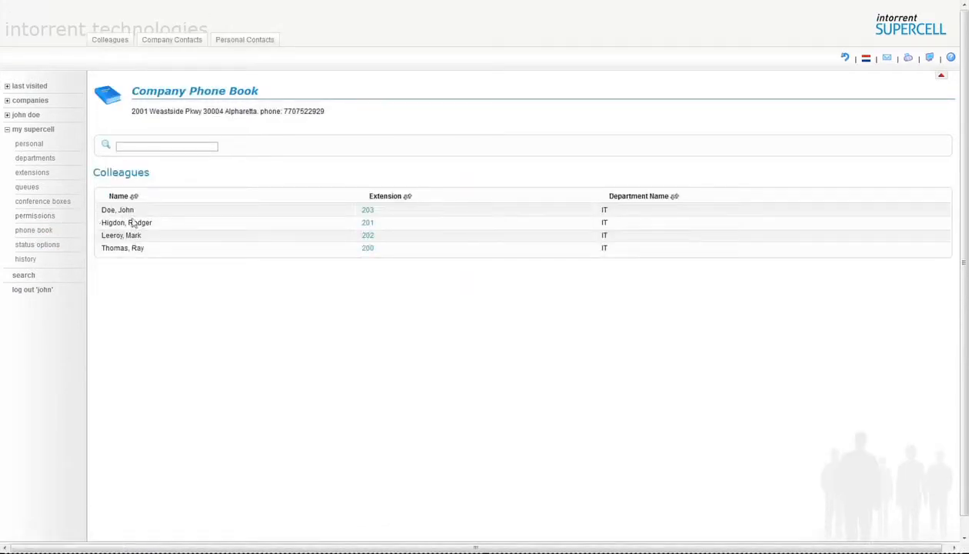
mouse_move(170, 257)
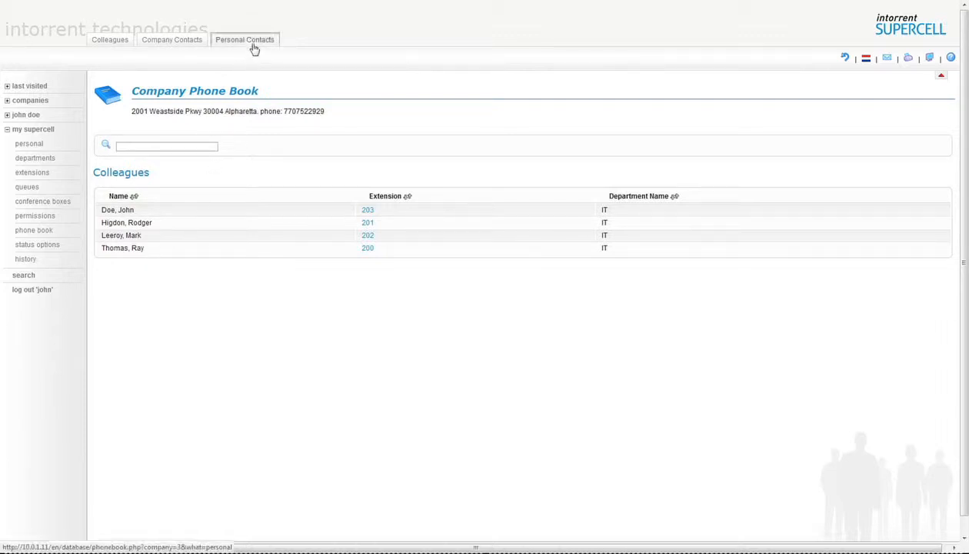
mouse_move(246, 60)
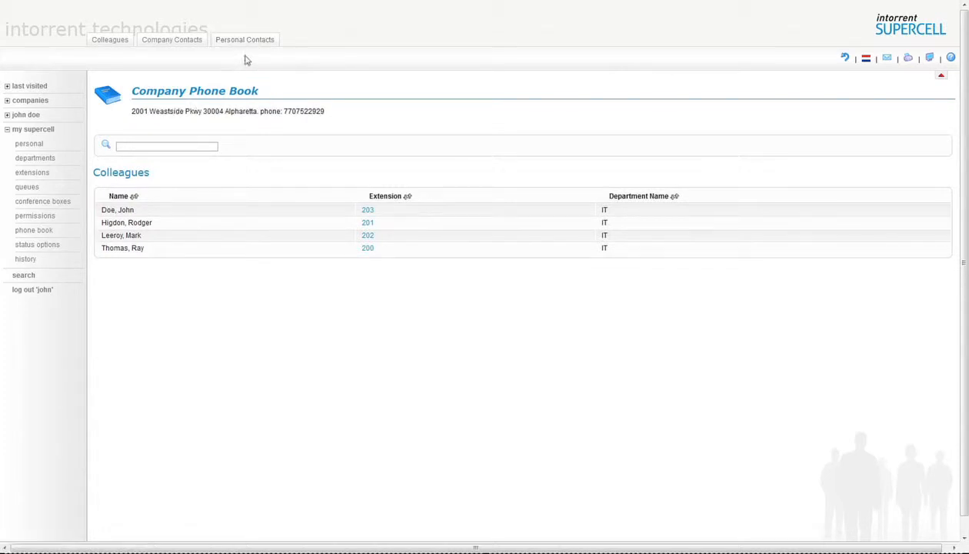
mouse_move(244, 39)
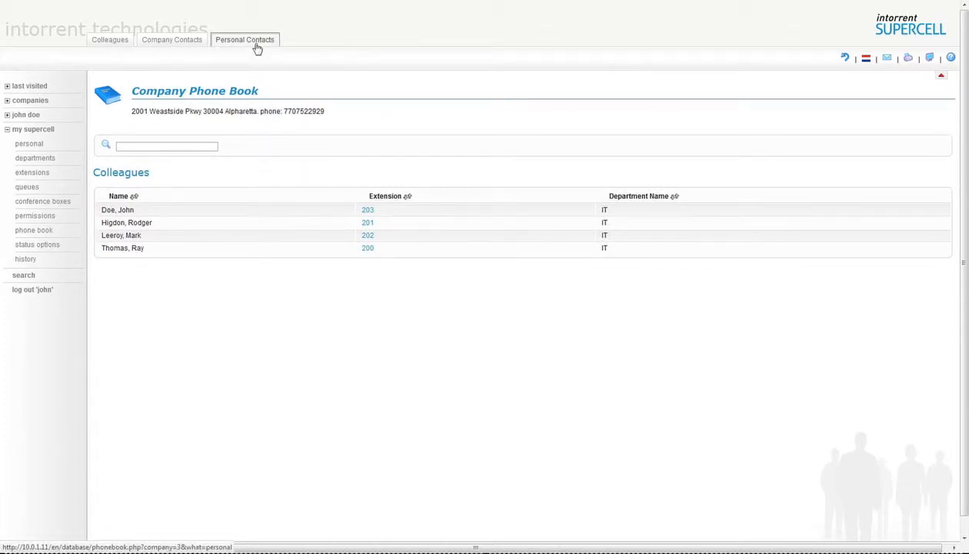
left_click(245, 39)
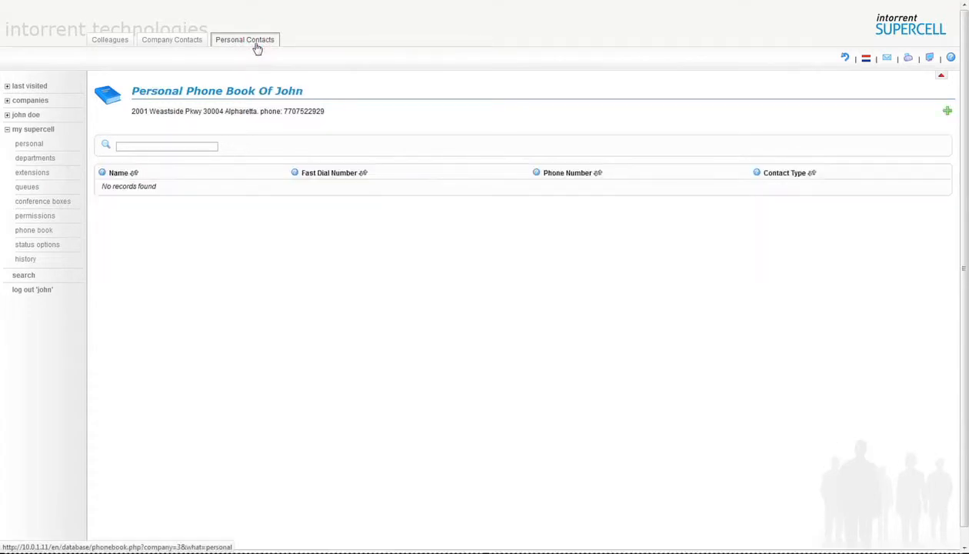
mouse_move(283, 79)
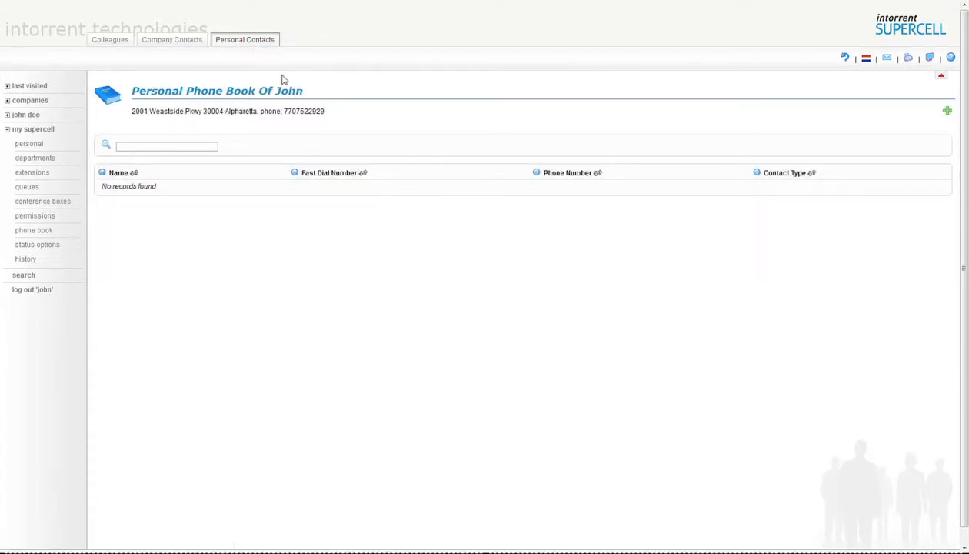
Start a new personal contact with fast dial number 11 and its phone number.
left_click(946, 110)
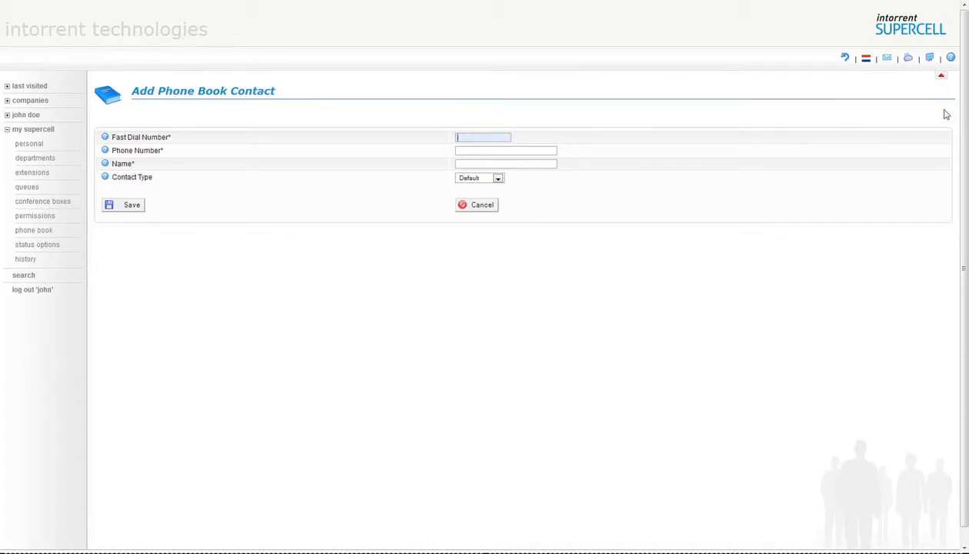
mouse_move(492, 134)
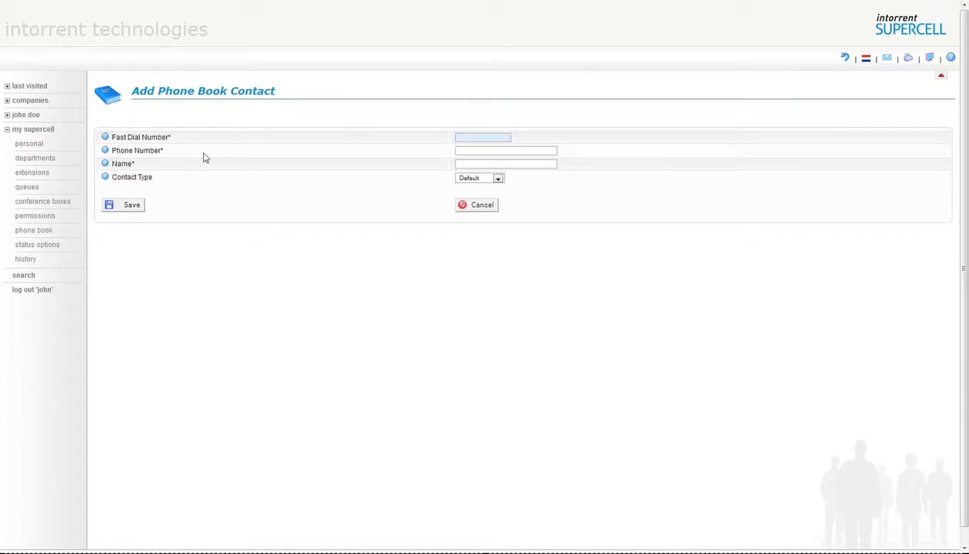
left_click(482, 137)
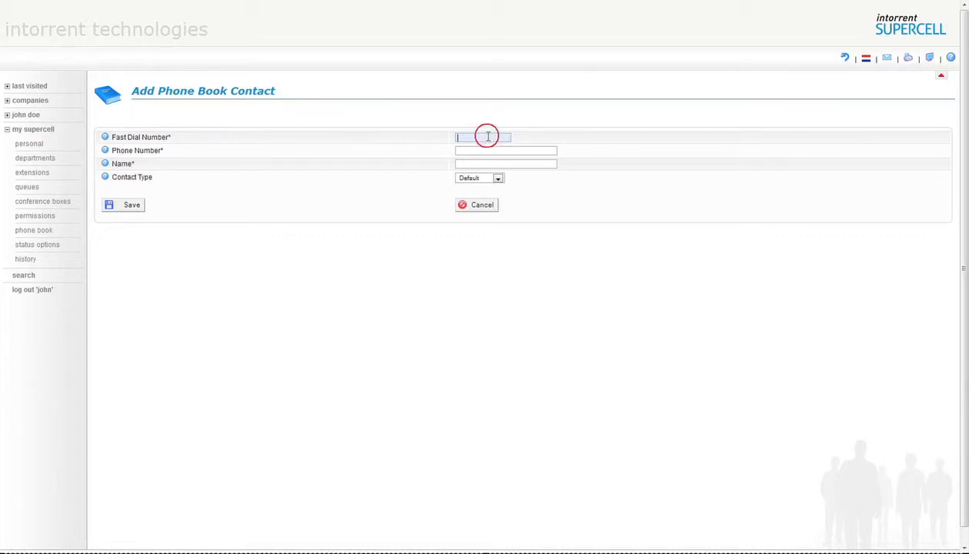
type("11")
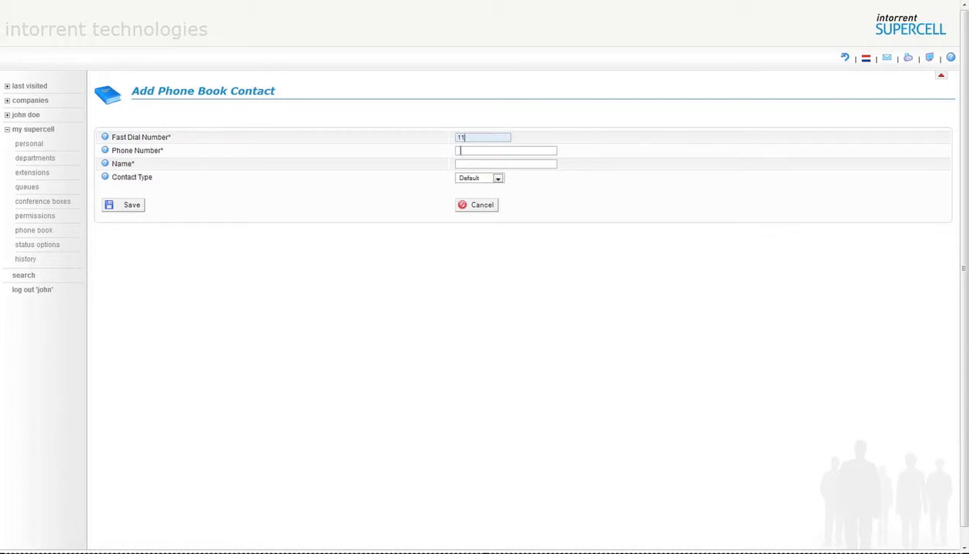
left_click(505, 150)
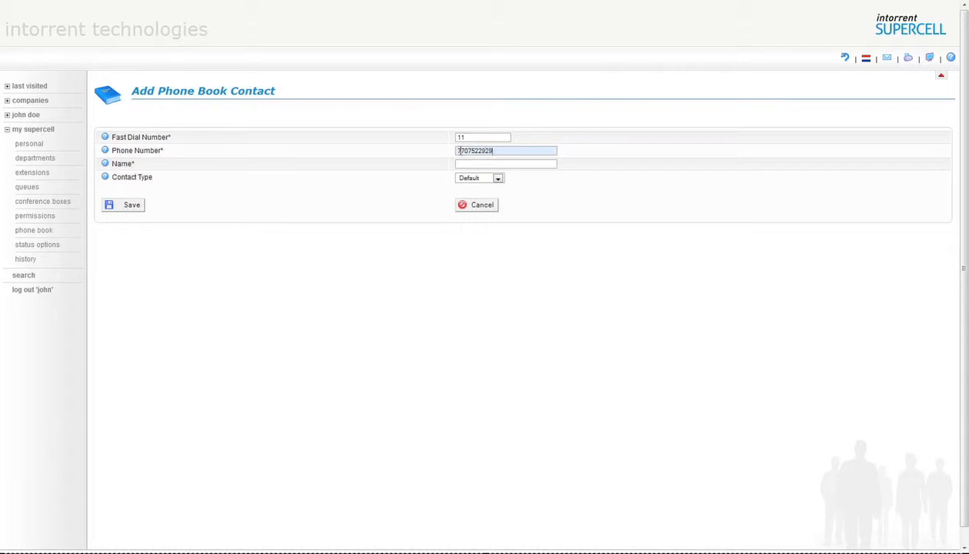
type("9")
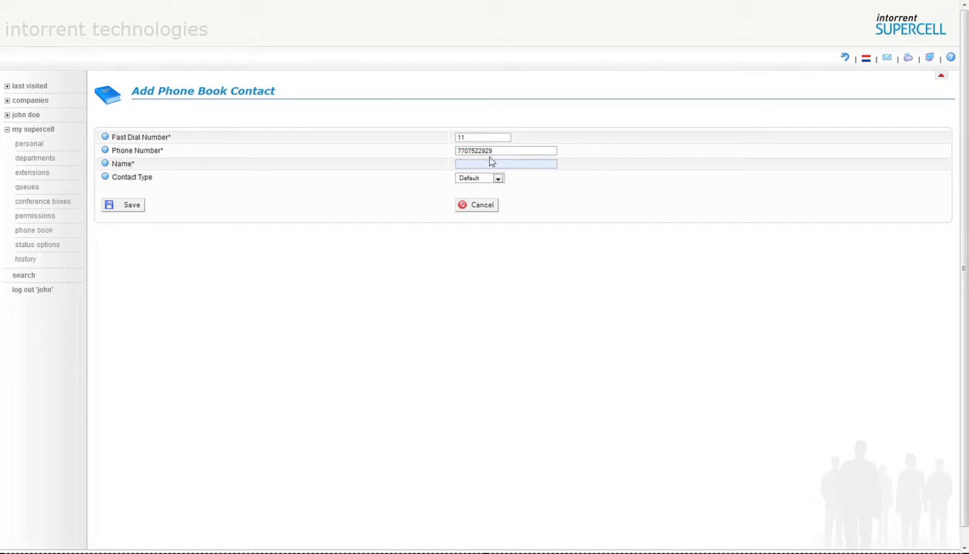
Name the contact John Smith, keep contact type Default, and save it.
type("John Smith")
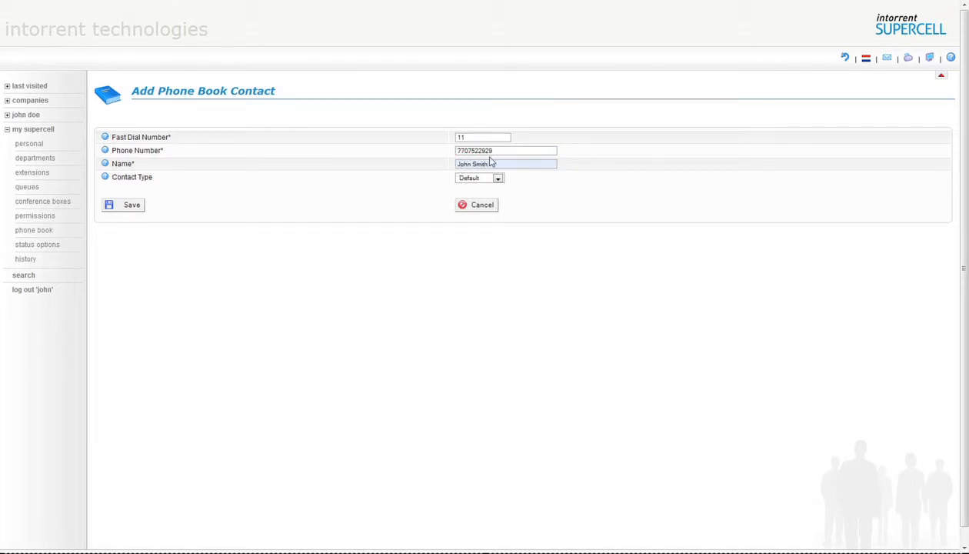
left_click(497, 177)
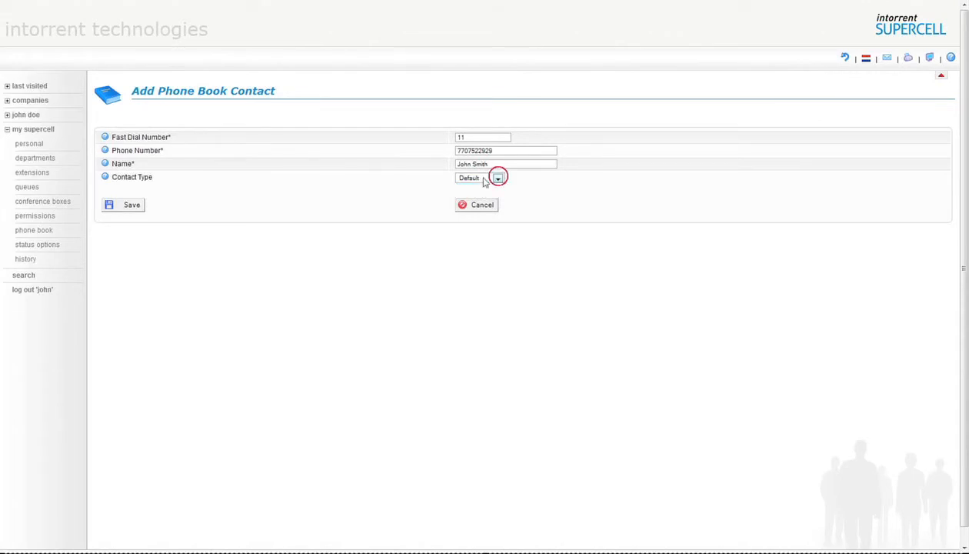
mouse_move(123, 204)
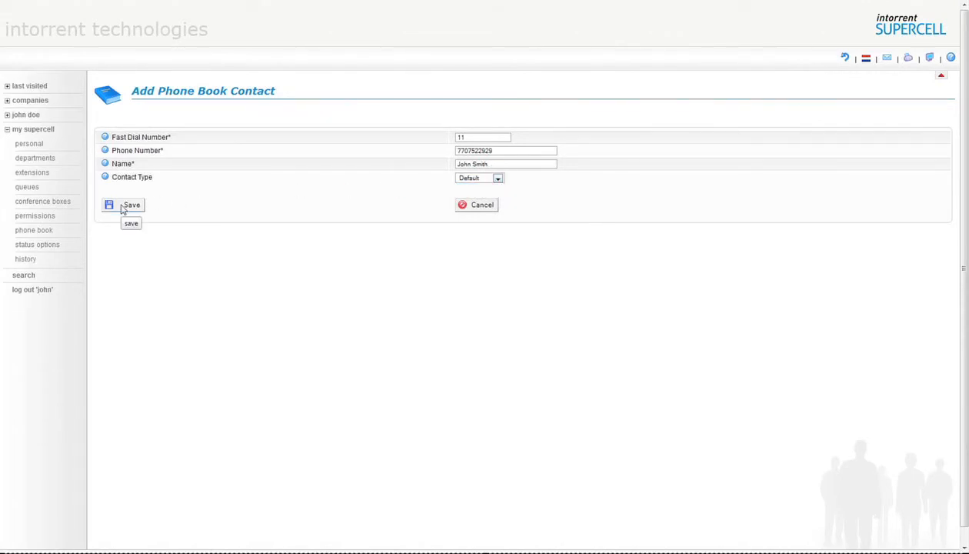
left_click(127, 205)
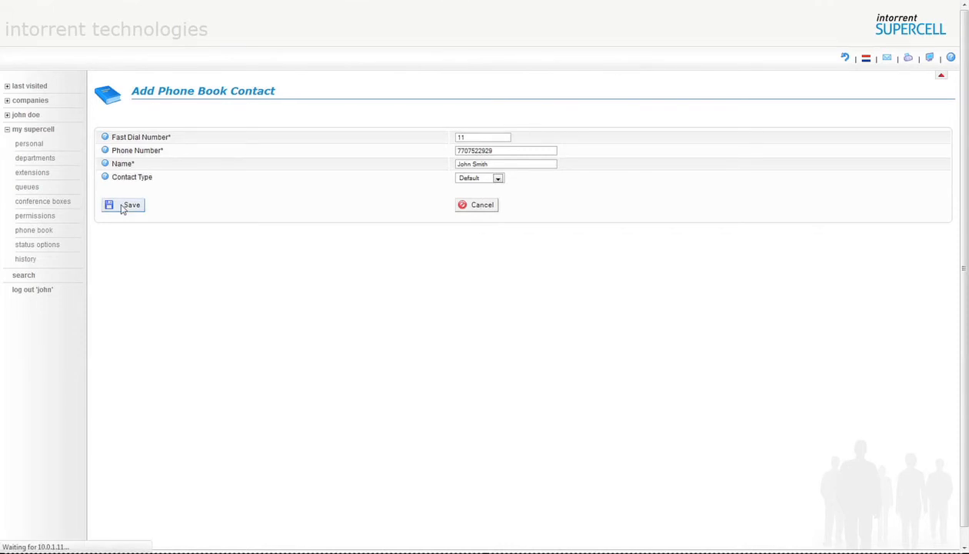
left_click(123, 205)
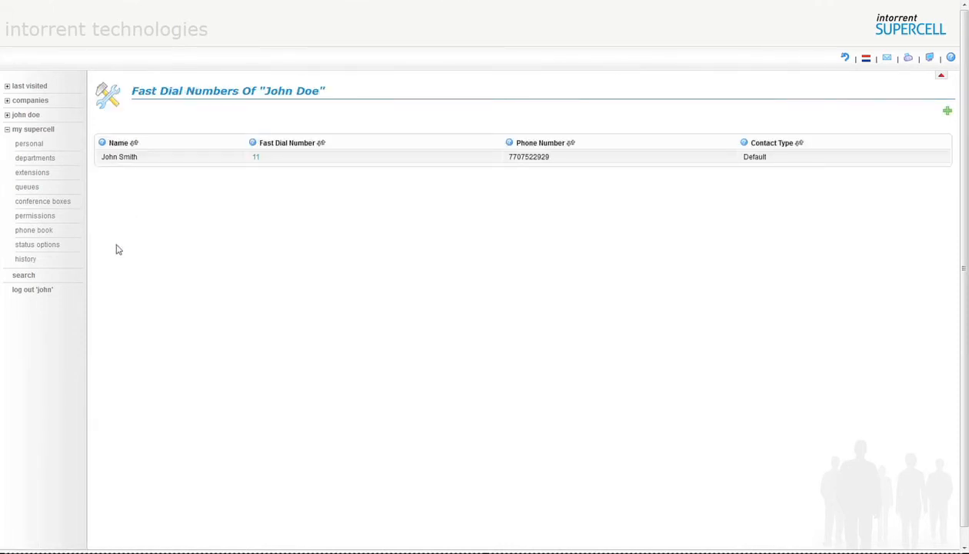